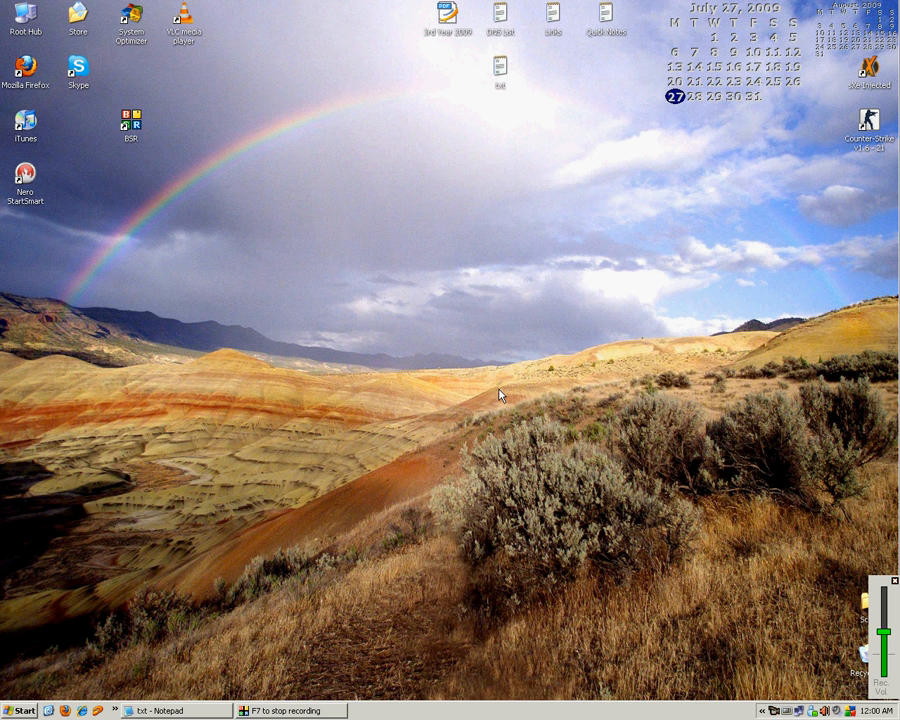
mouse_move(410, 228)
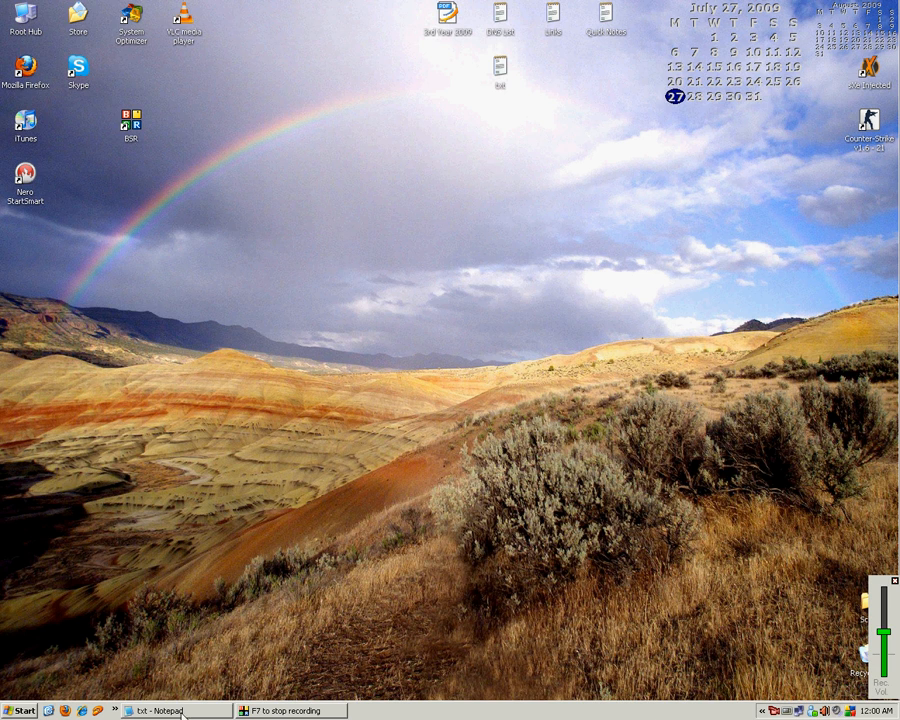
Launch Registry Editor with the regedit command from the Run dialog
click(22, 712)
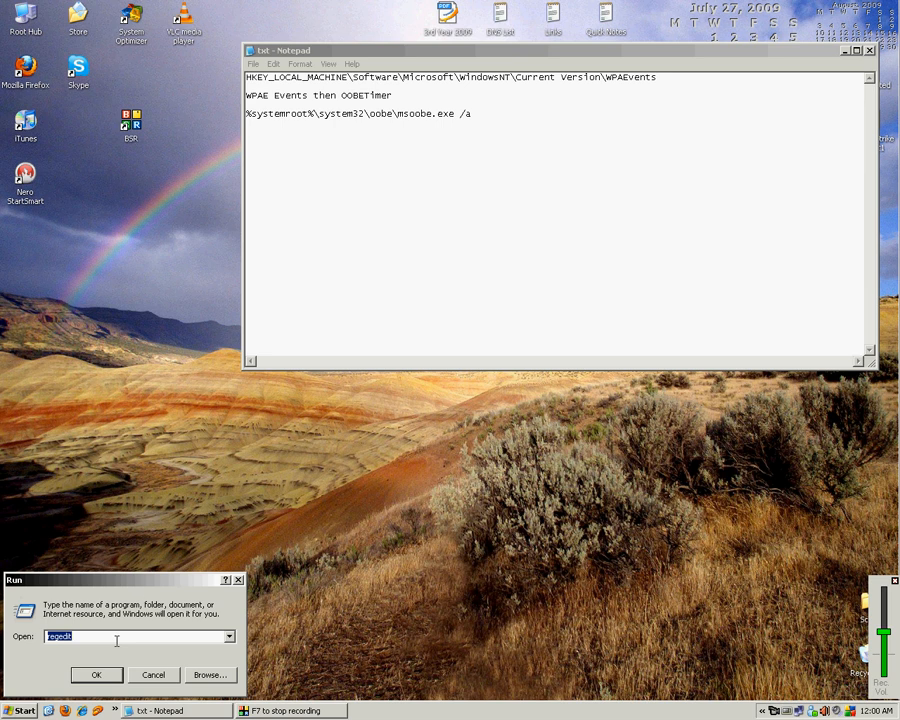
click(94, 674)
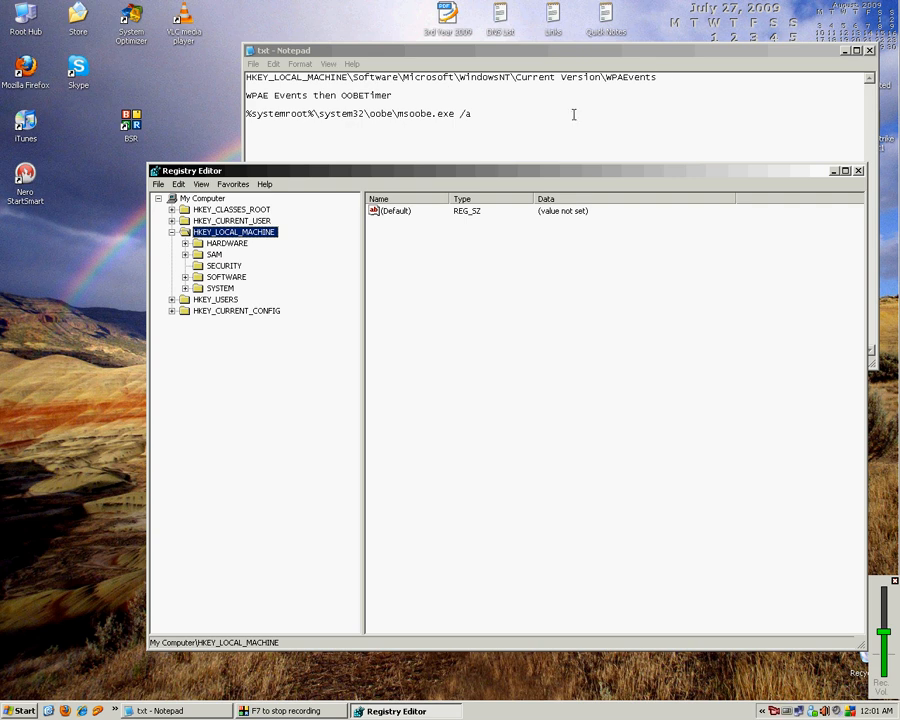
mouse_move(236, 288)
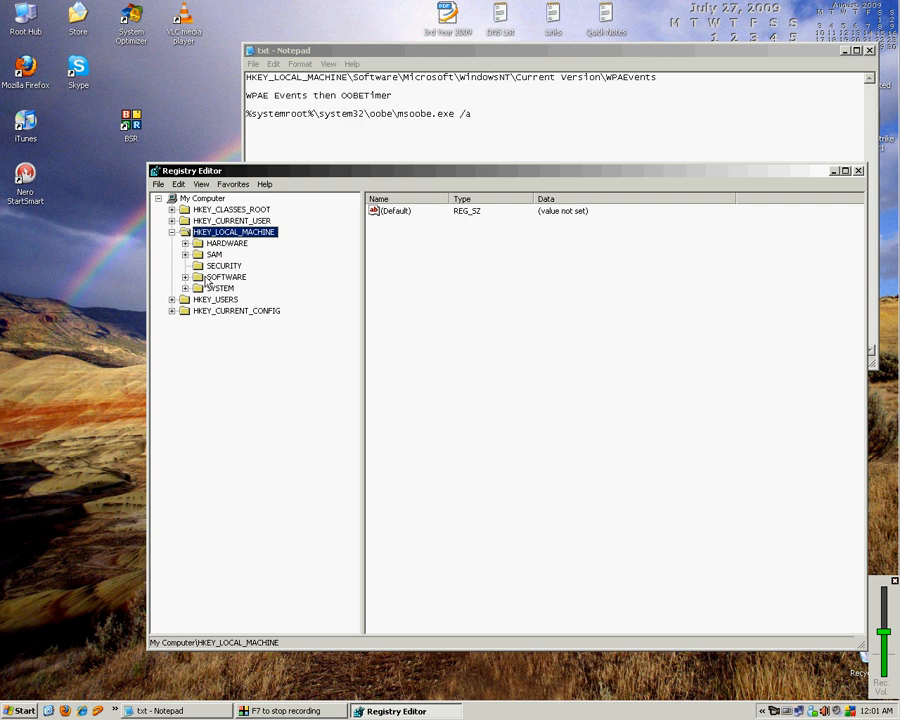
Navigate HKEY_LOCAL_MACHINE > SOFTWARE > Microsoft > Windows NT > CurrentVersion and select WPAEvents showing OOBETimer
click(224, 276)
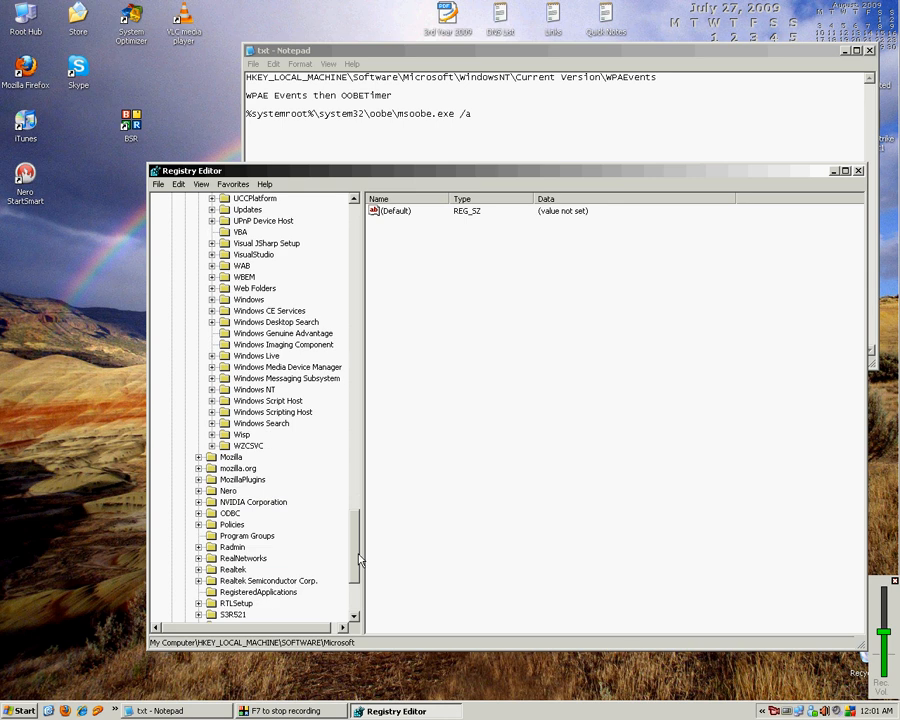
click(212, 388)
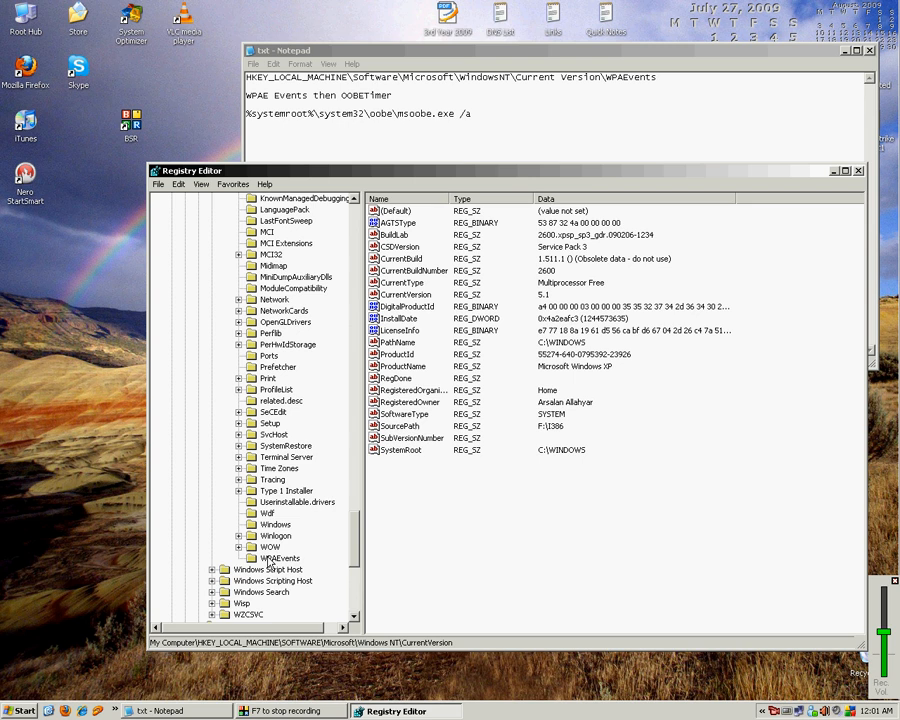
click(280, 558)
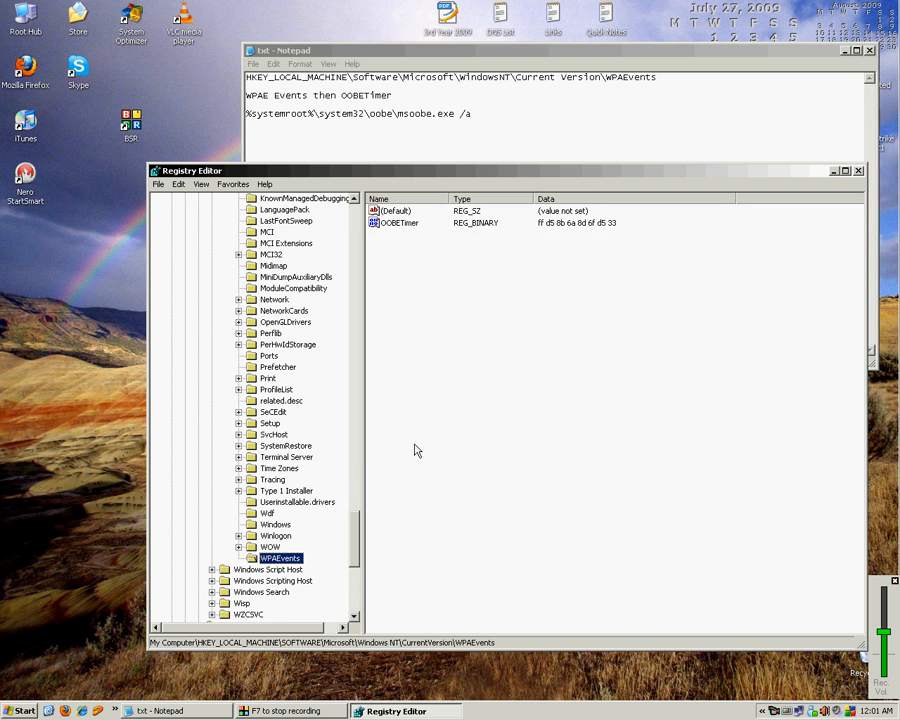
Change some hex bytes of the OOBETimer binary value, save it and close Registry Editor
double_click(400, 222)
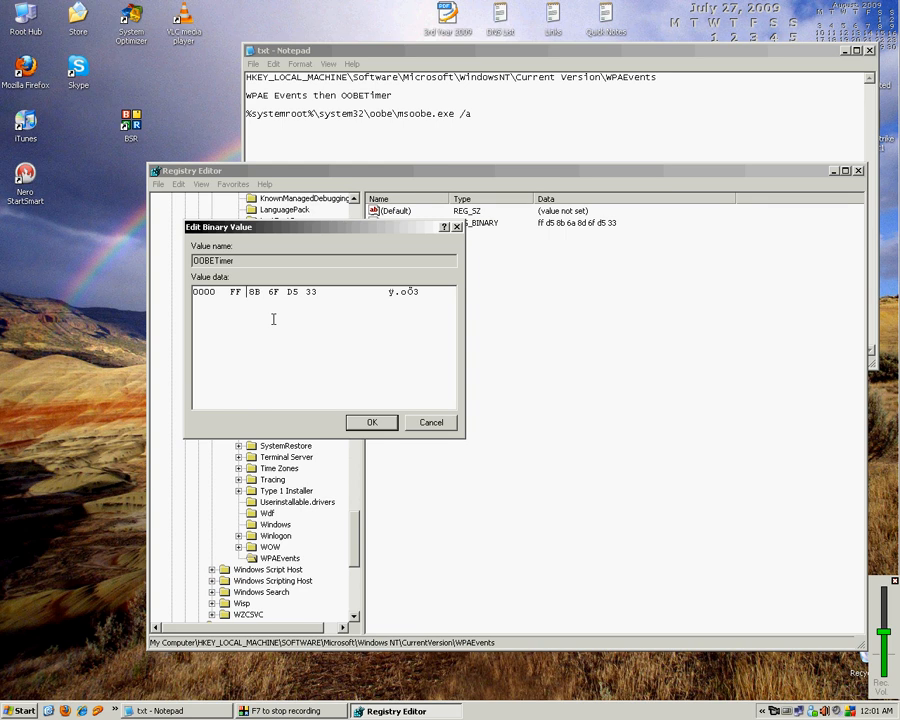
click(372, 422)
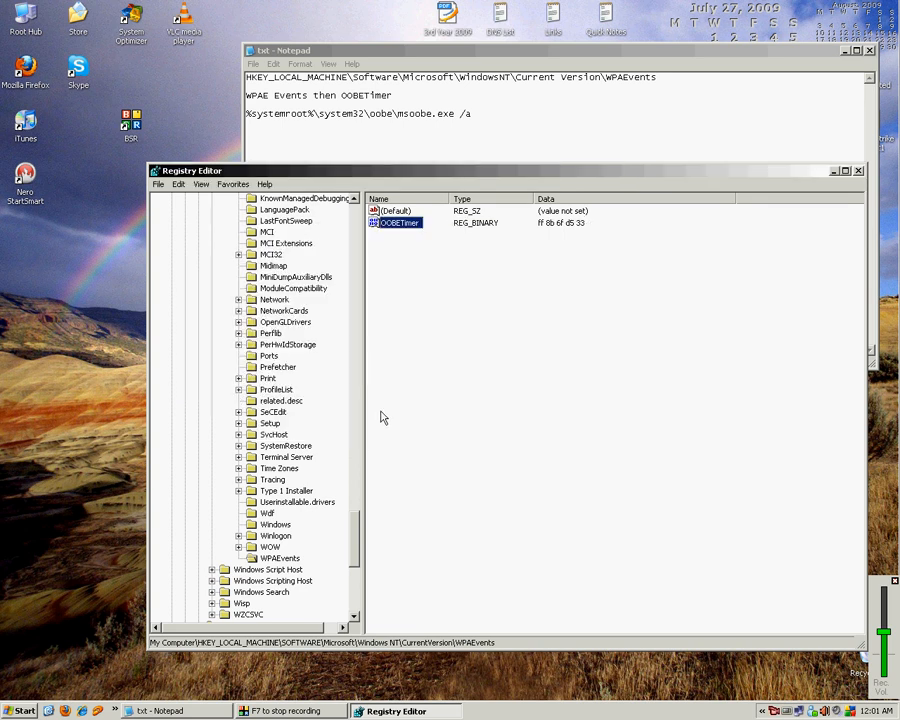
click(860, 172)
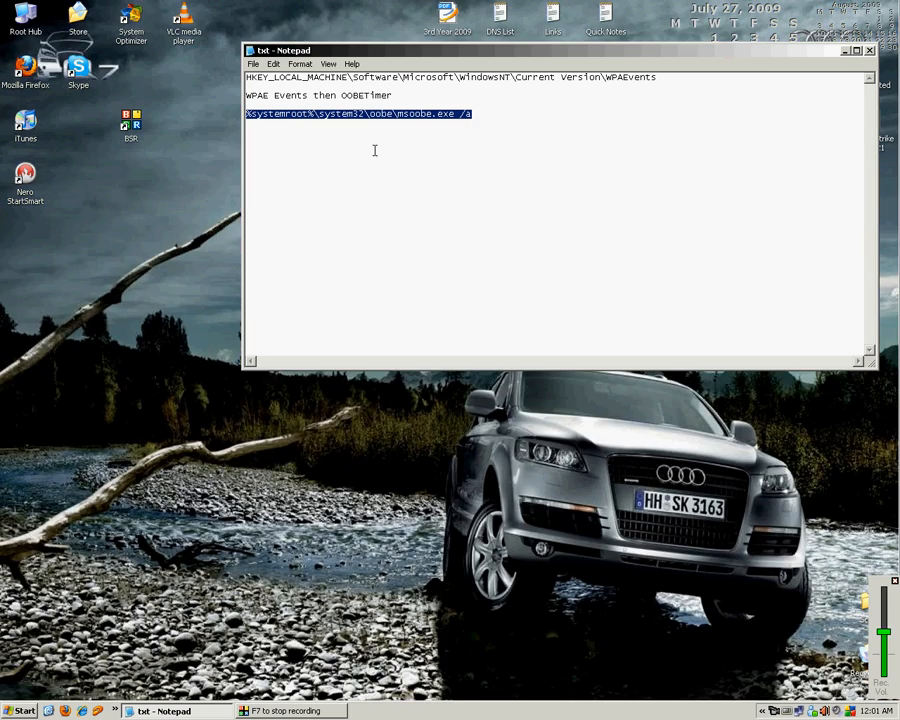
Run %systemroot%\system32\oobe\msoobe.exe /a to bring up the Let's activate Windows wizard
click(22, 712)
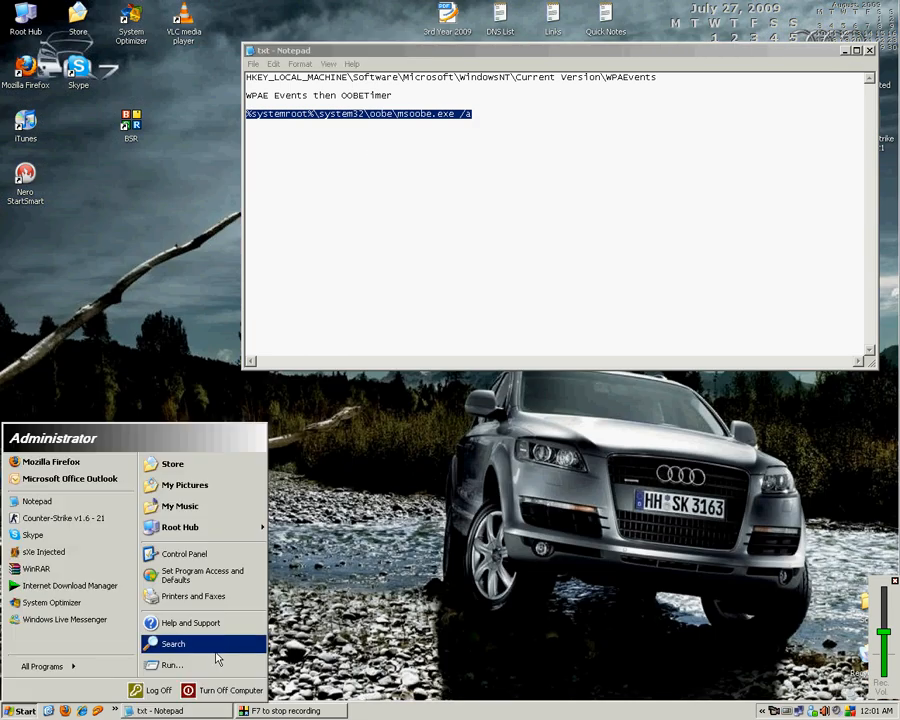
mouse_move(196, 668)
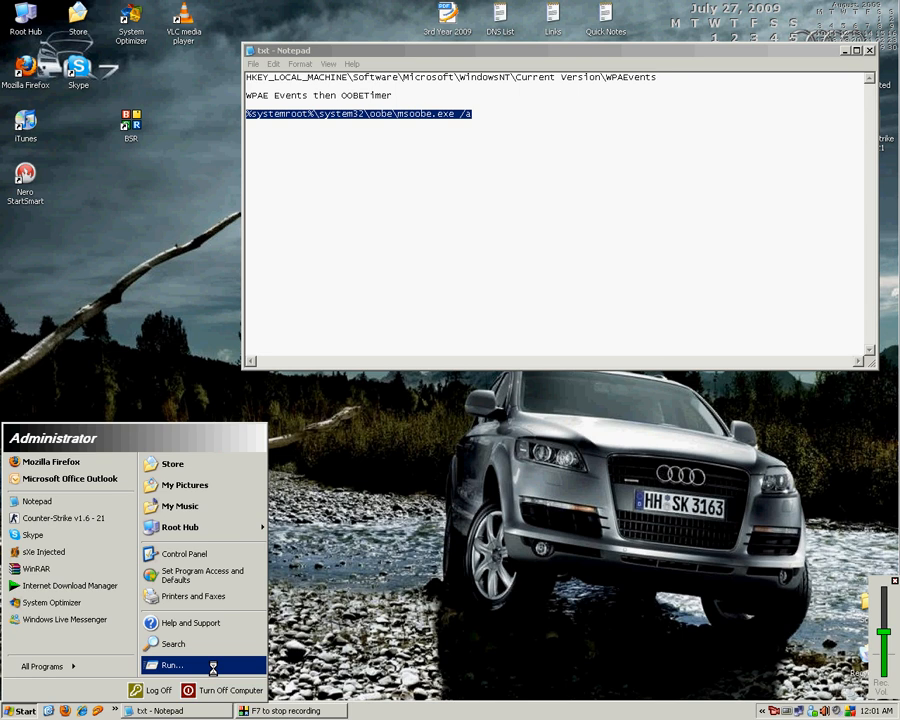
click(172, 664)
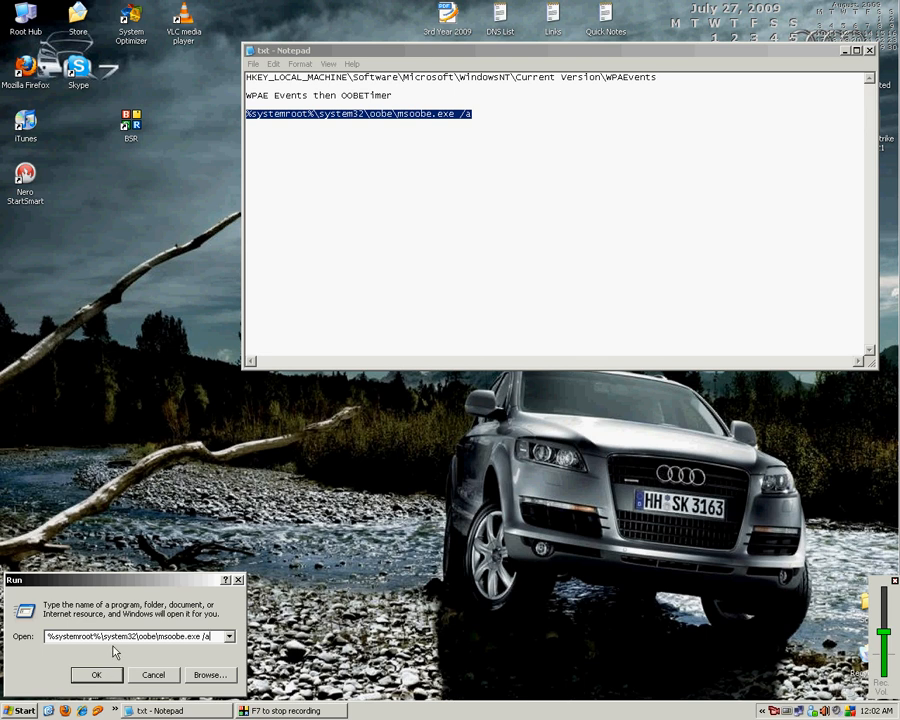
click(152, 676)
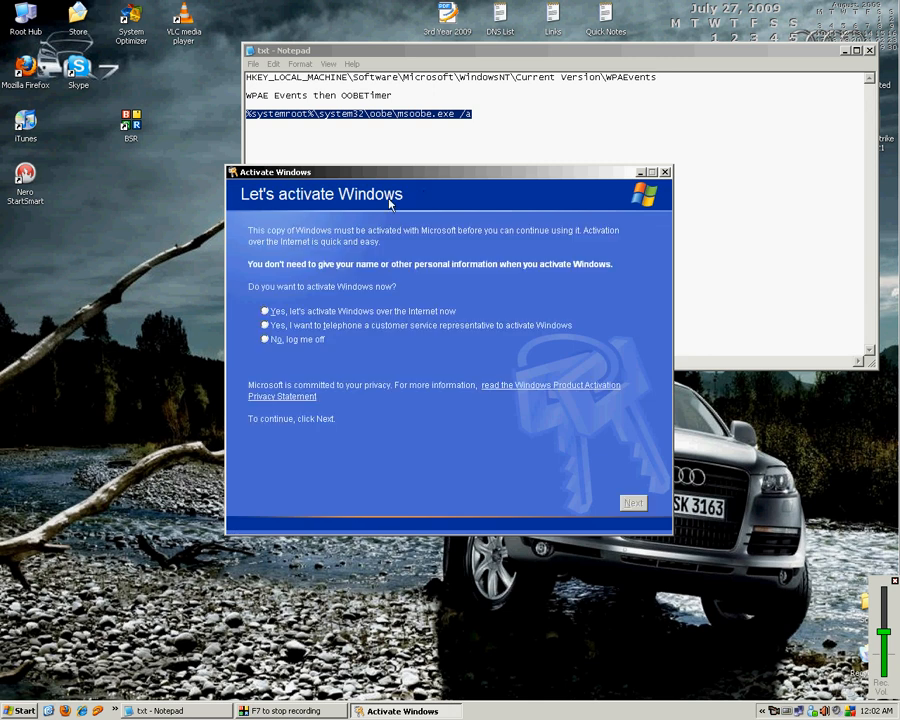
mouse_move(448, 174)
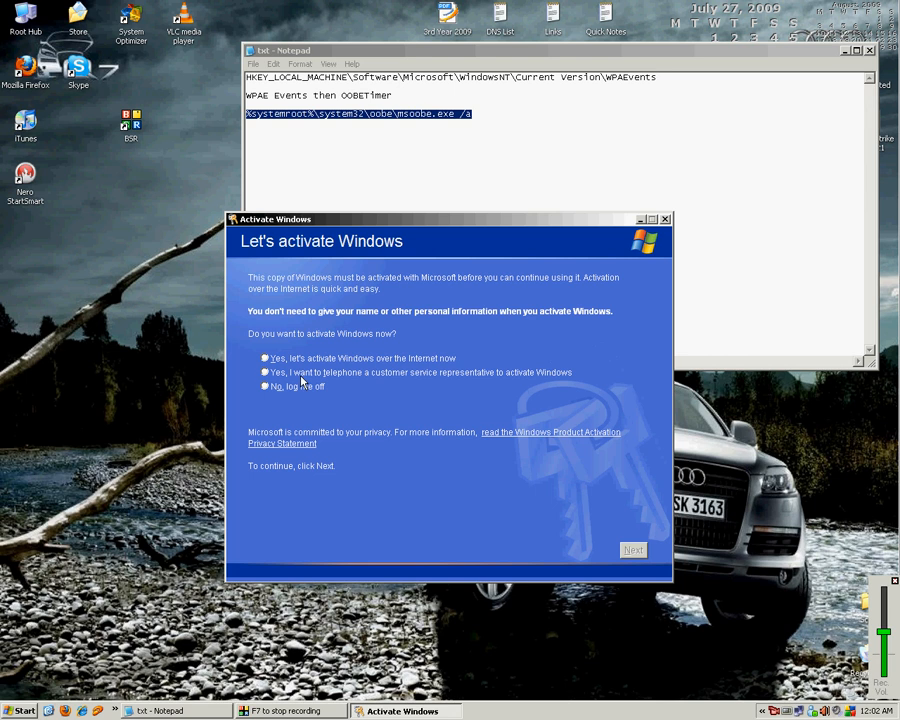
Choose 'Yes, I want to telephone a customer service representative' and continue to Activate Windows by phone
click(264, 372)
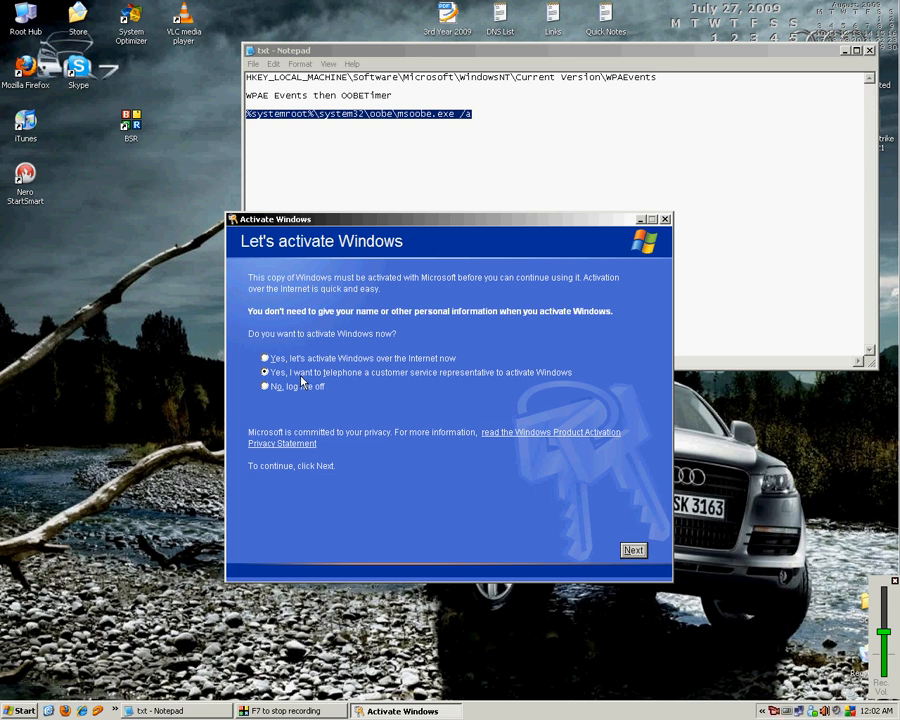
mouse_move(660, 536)
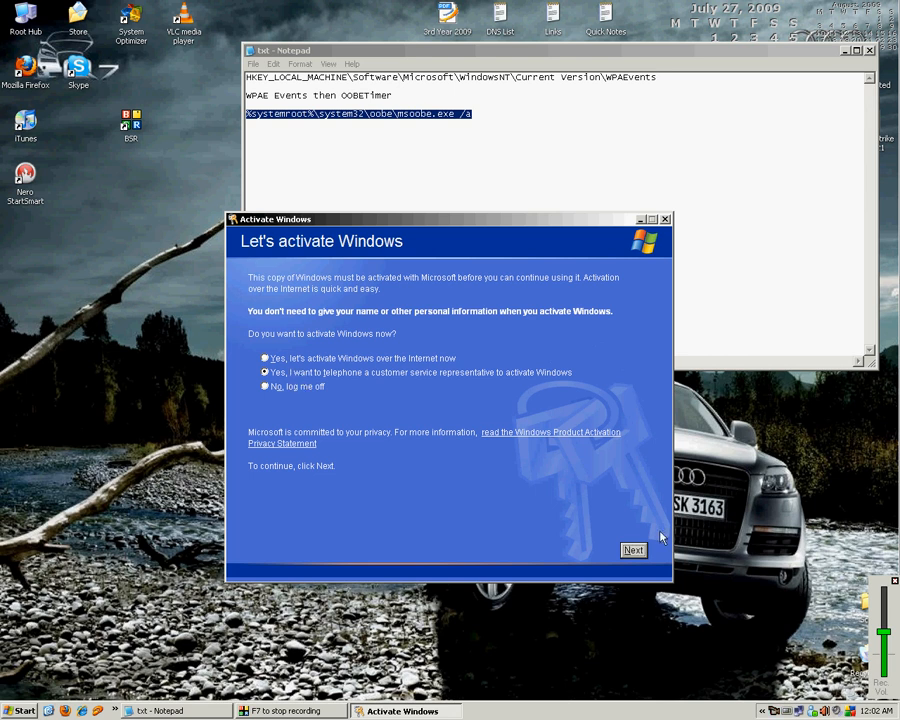
click(632, 548)
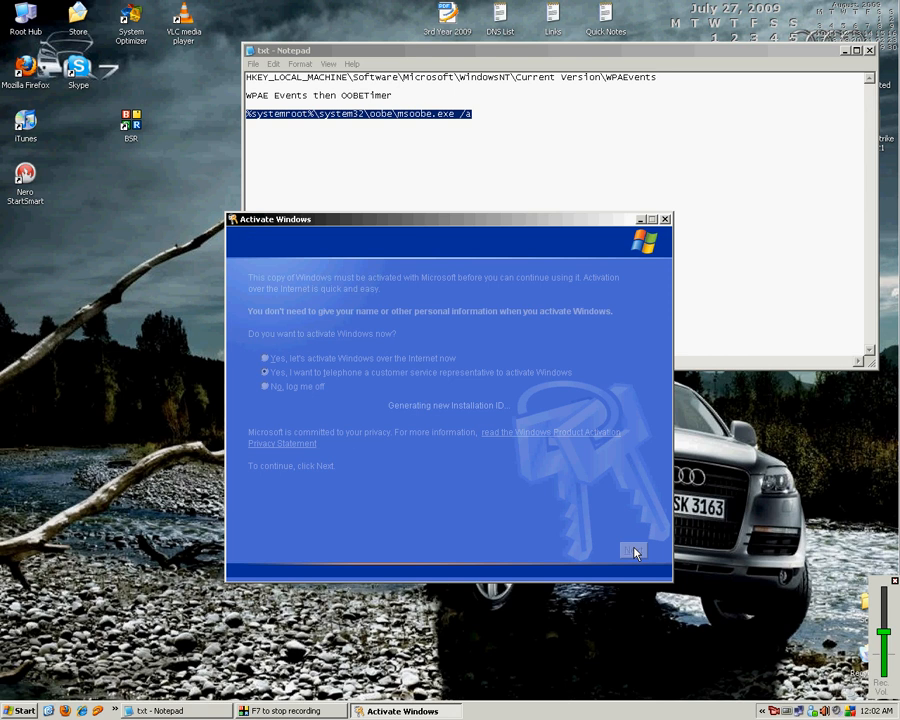
click(634, 552)
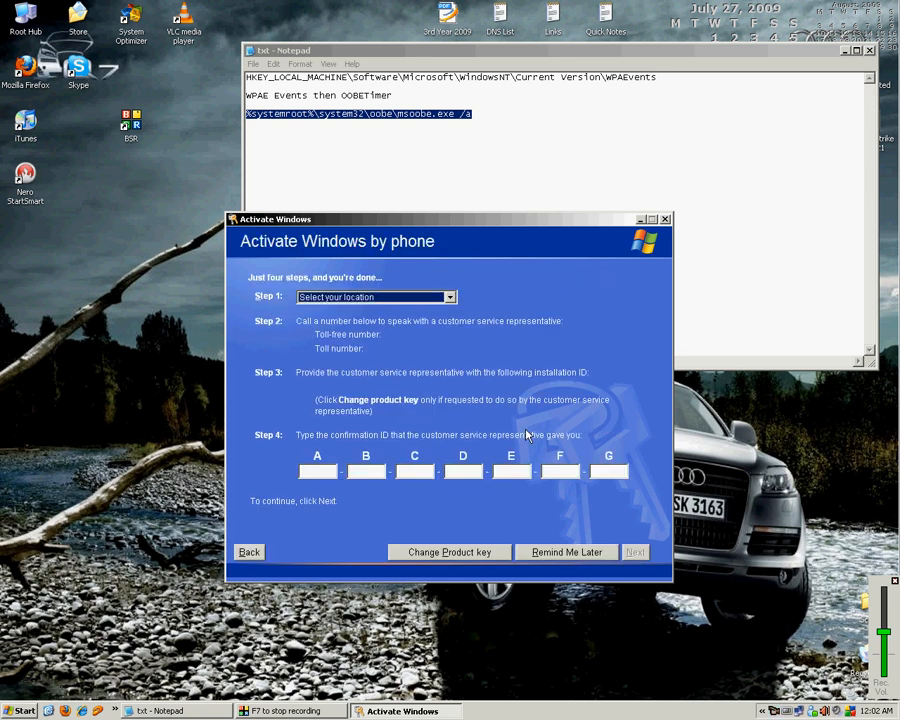
mouse_move(496, 540)
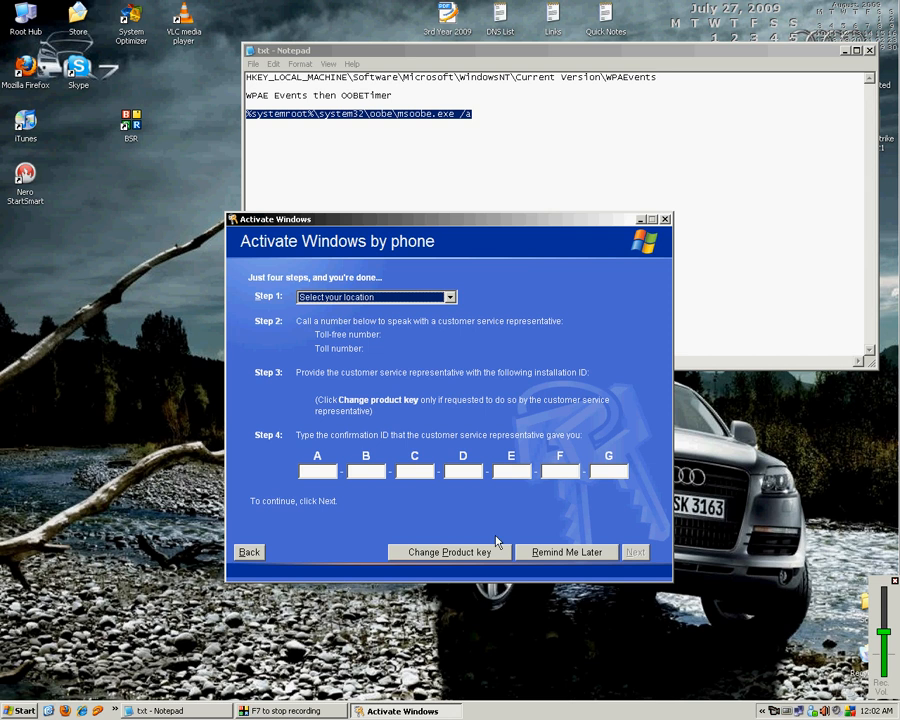
mouse_move(458, 562)
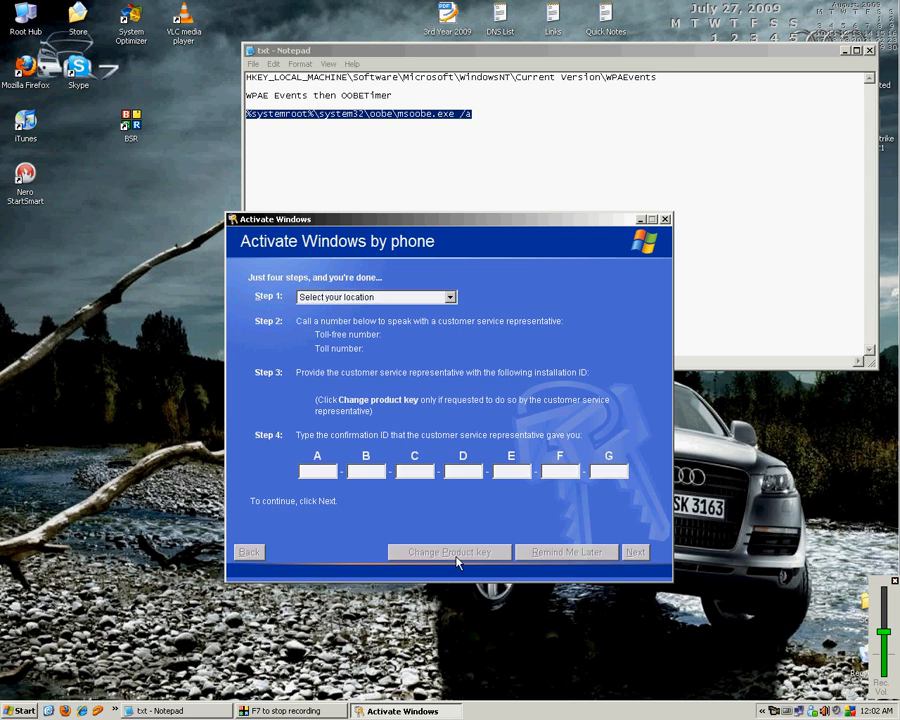
Go to the Change product key page and enter the new 25-character key in its five boxes
click(448, 552)
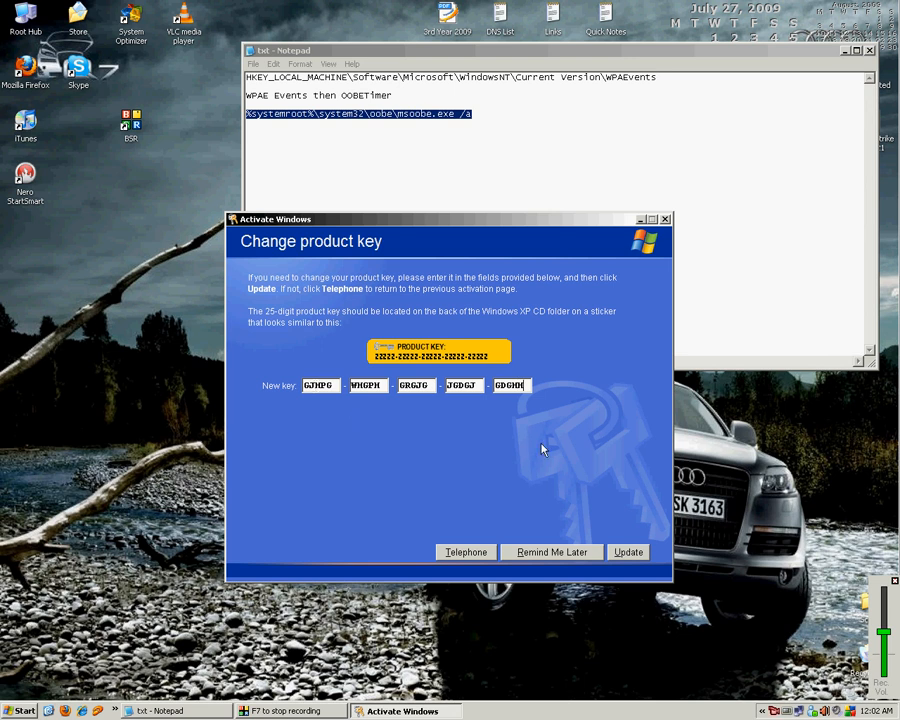
Submit the new key with Update; the wizard reports an Incorrect product key
click(628, 552)
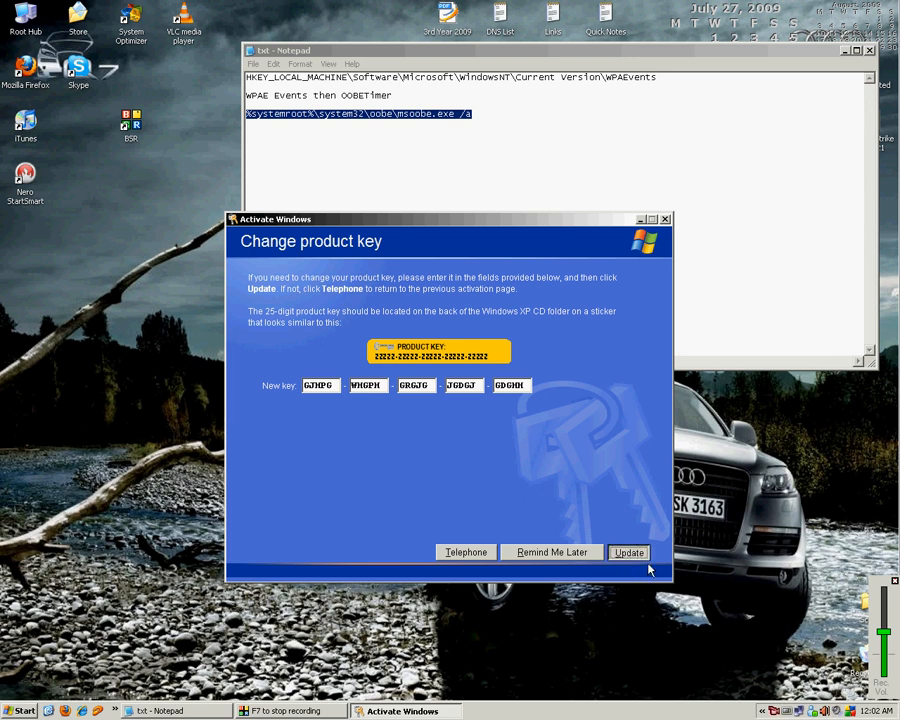
click(628, 552)
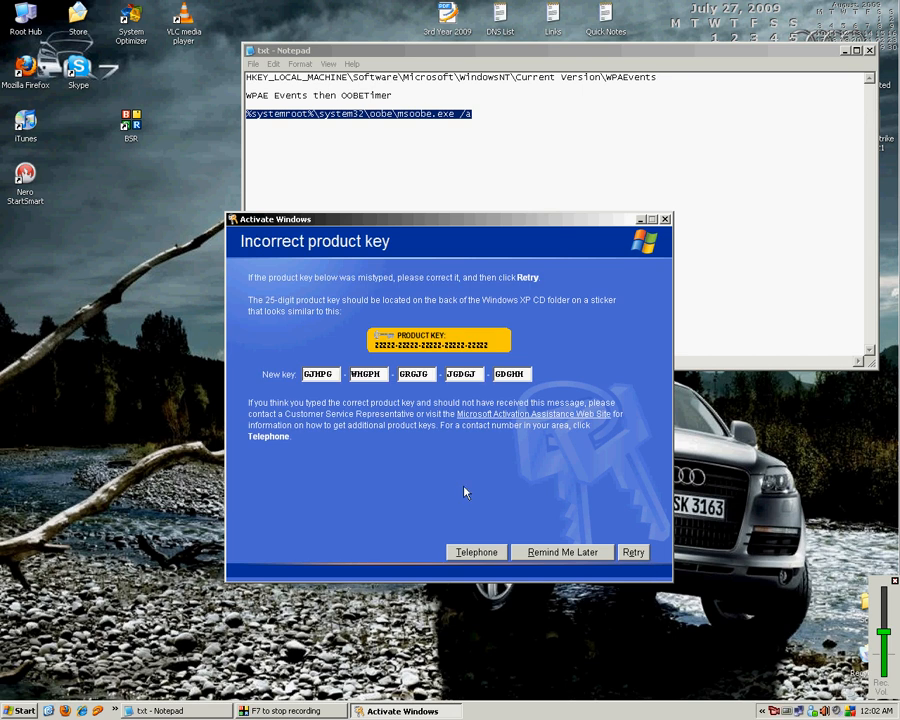
mouse_move(546, 444)
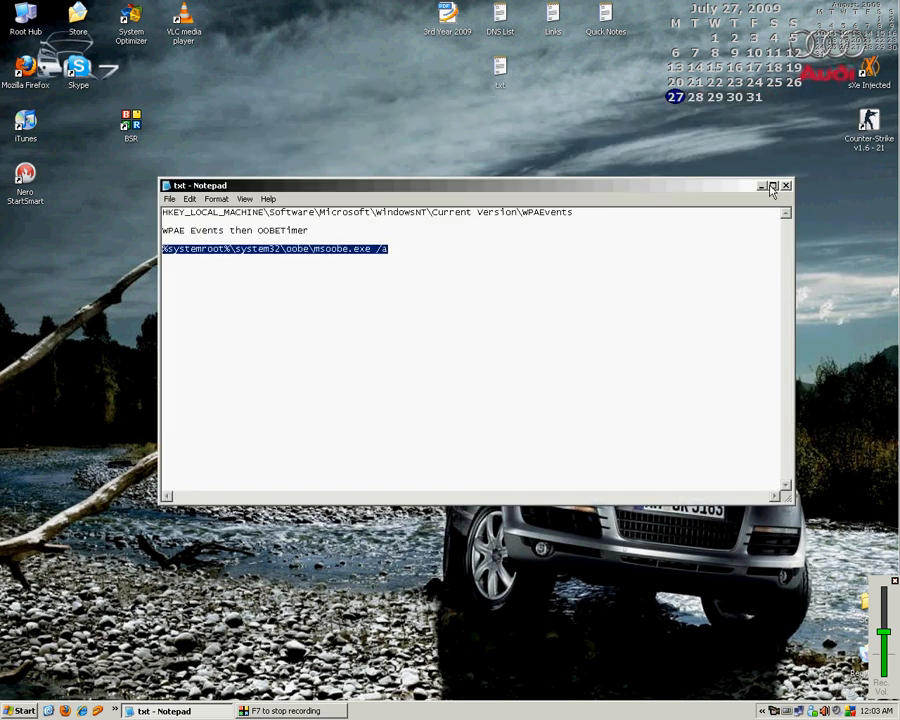
mouse_move(772, 188)
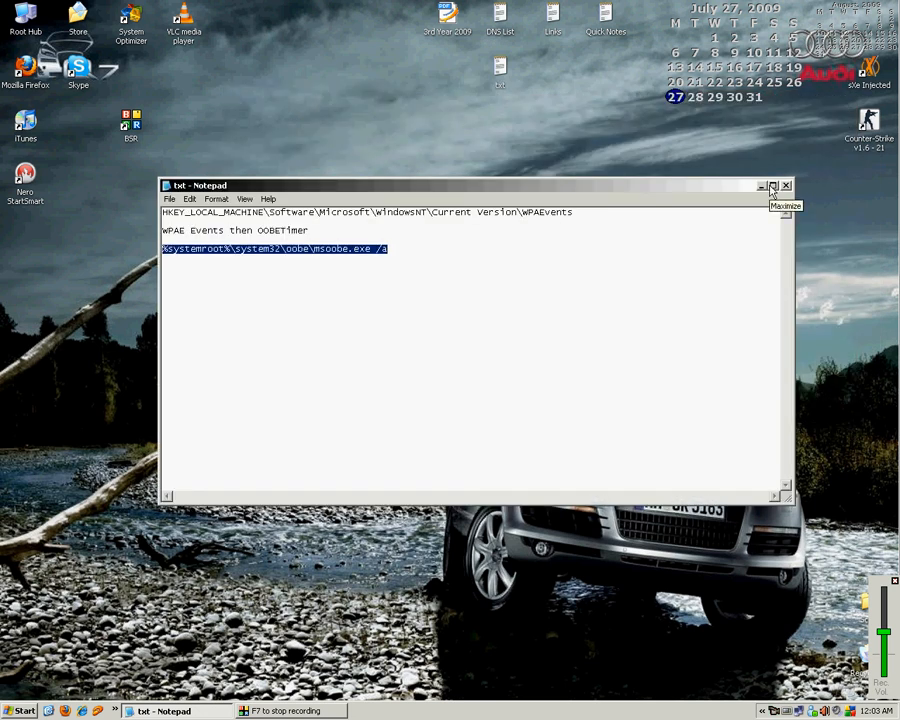